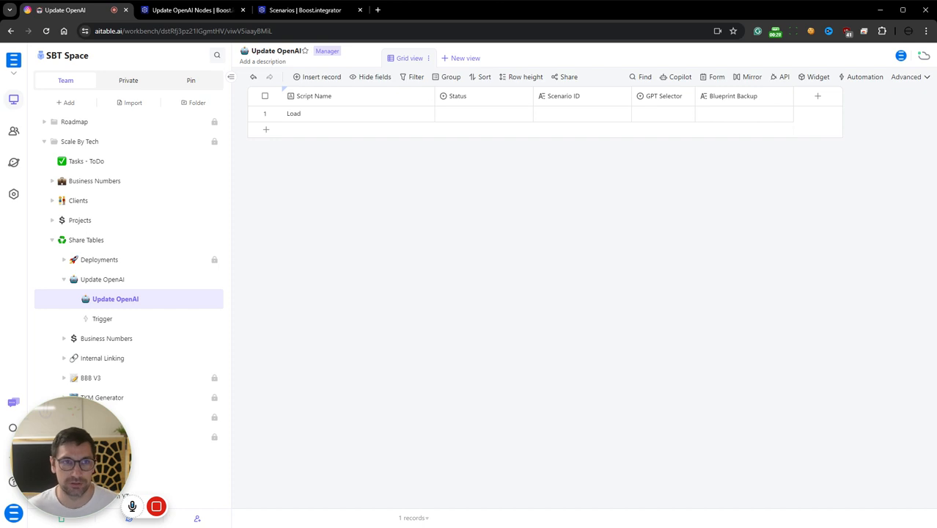
mouse_move(282, 45)
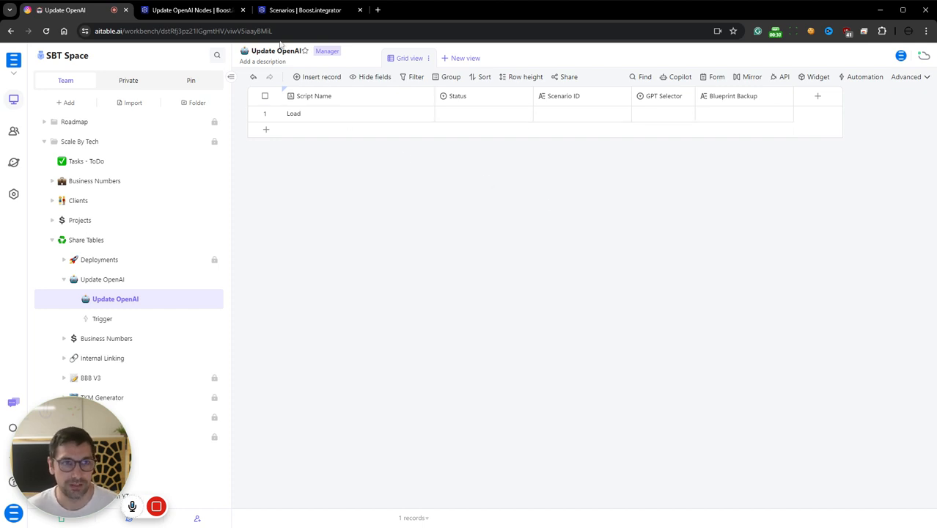
Switch to the browser tab with the Boost.space Update OpenAI Nodes scenario.
click(192, 9)
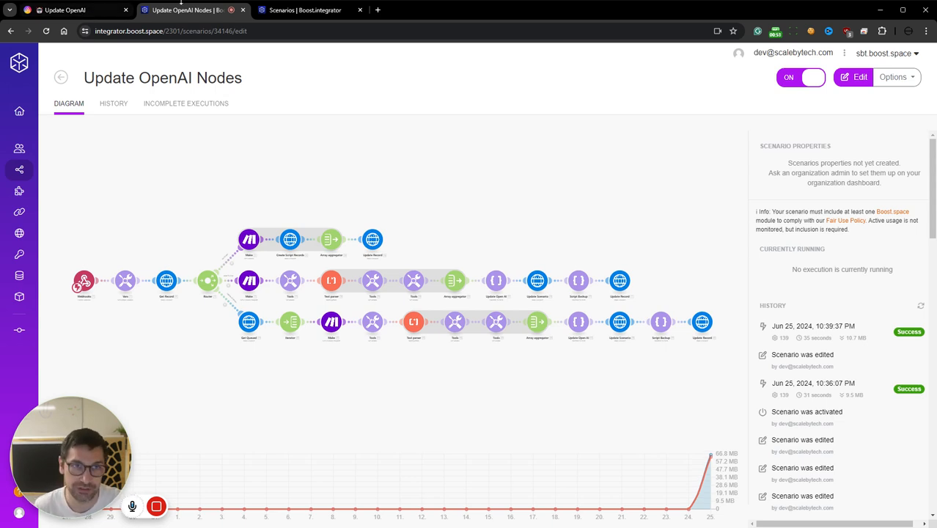
Check that Site Info Exctract's Create Avatar Map OpenAI module uses gpt-4o, then return to Airtable.
click(305, 9)
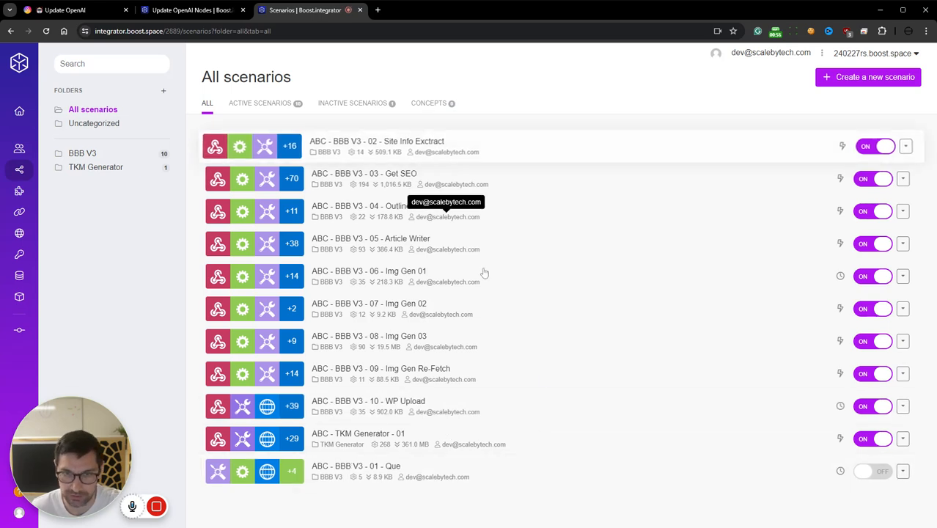
click(375, 141)
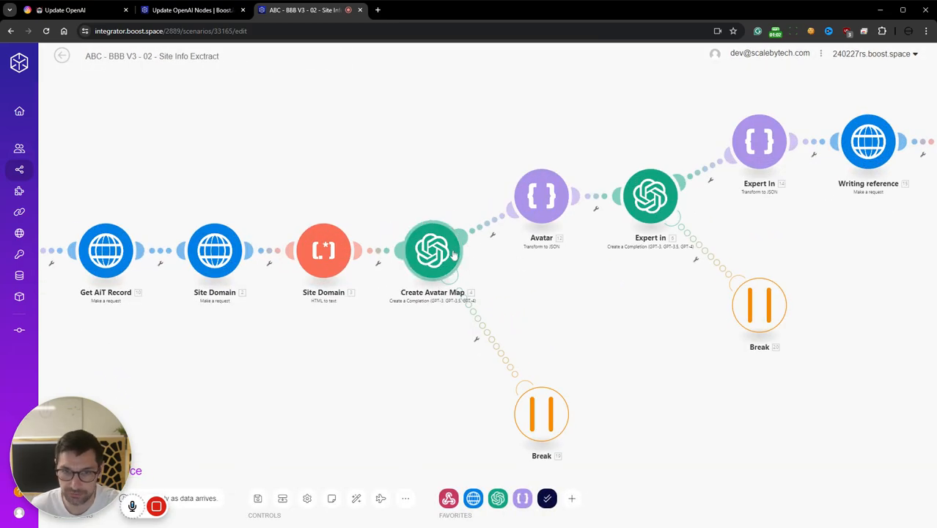
double_click(433, 251)
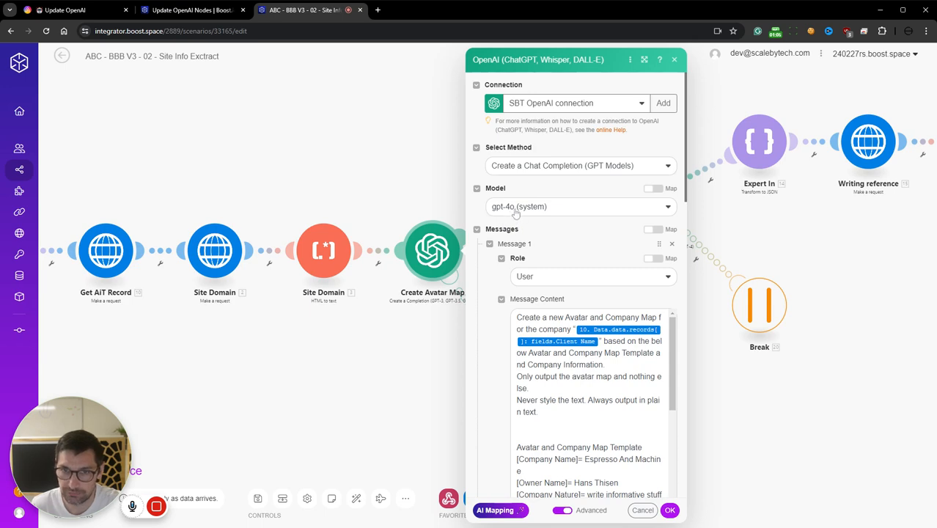
click(643, 510)
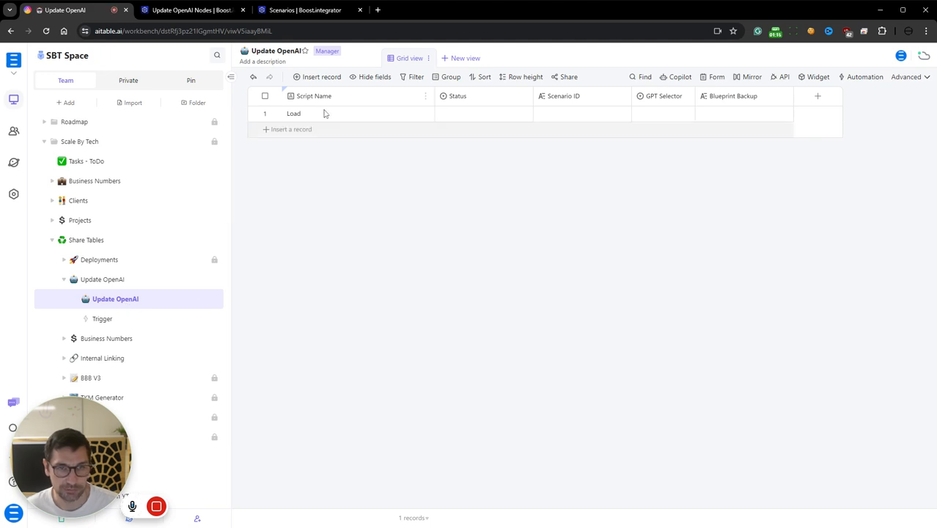
Set the Load row's Status to Load Scripts so the flow fills the table, then return to Airtable.
click(483, 113)
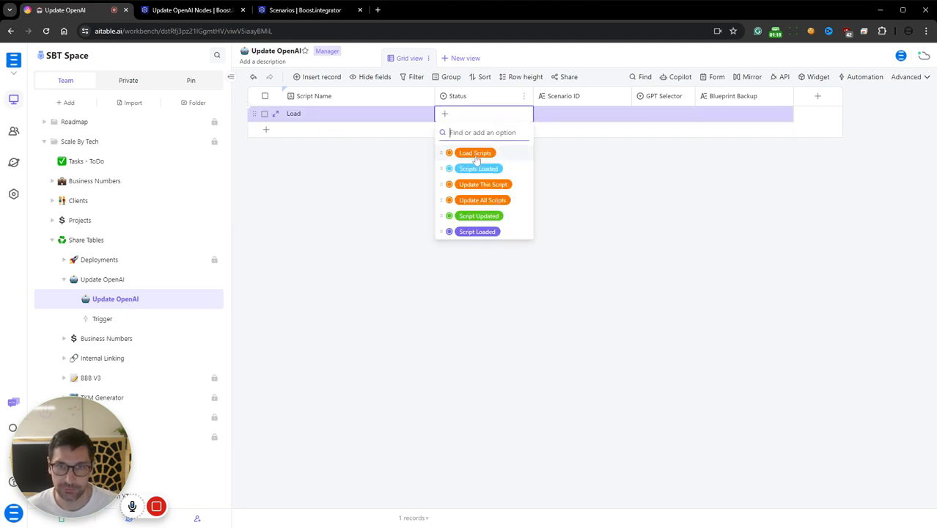
click(475, 153)
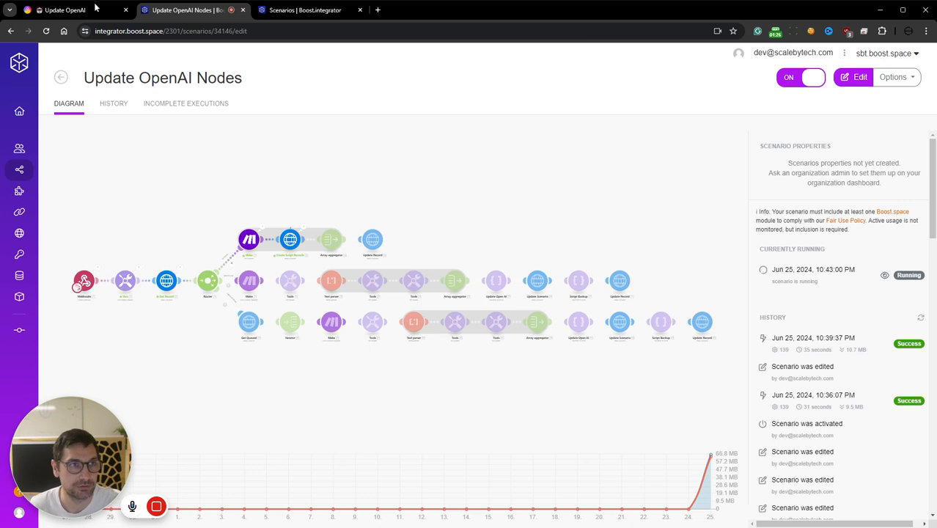
click(65, 9)
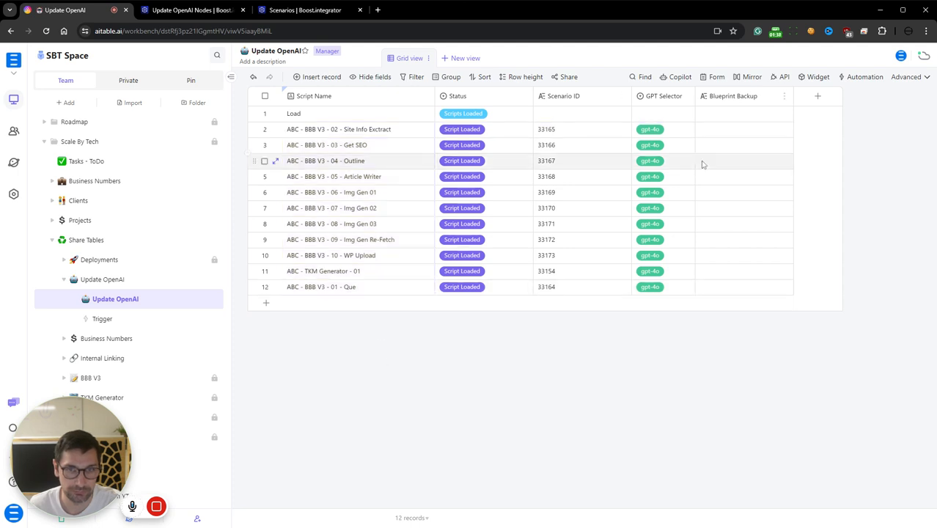
Set Site Info Exctract's GPT Selector to gpt-4-turbo and Status to Update This Script, then watch the flow.
click(663, 129)
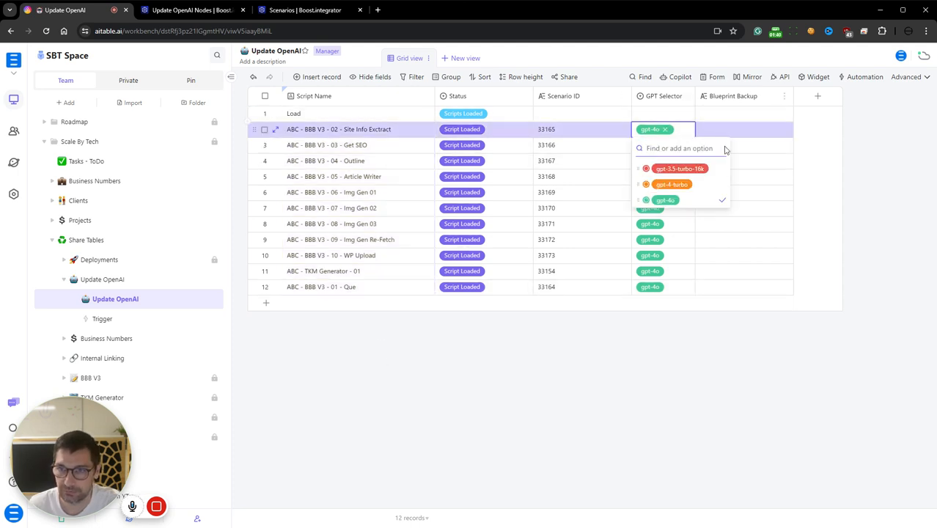
mouse_move(710, 191)
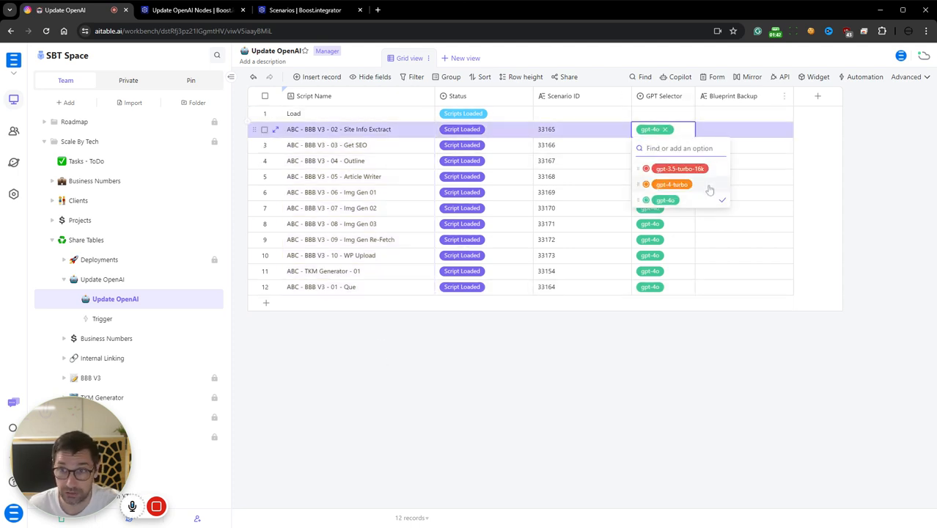
click(672, 185)
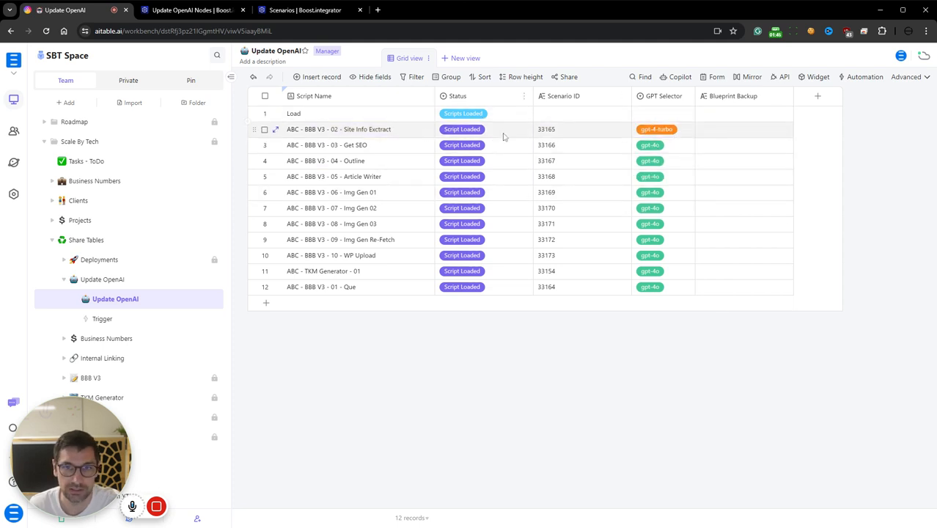
click(484, 129)
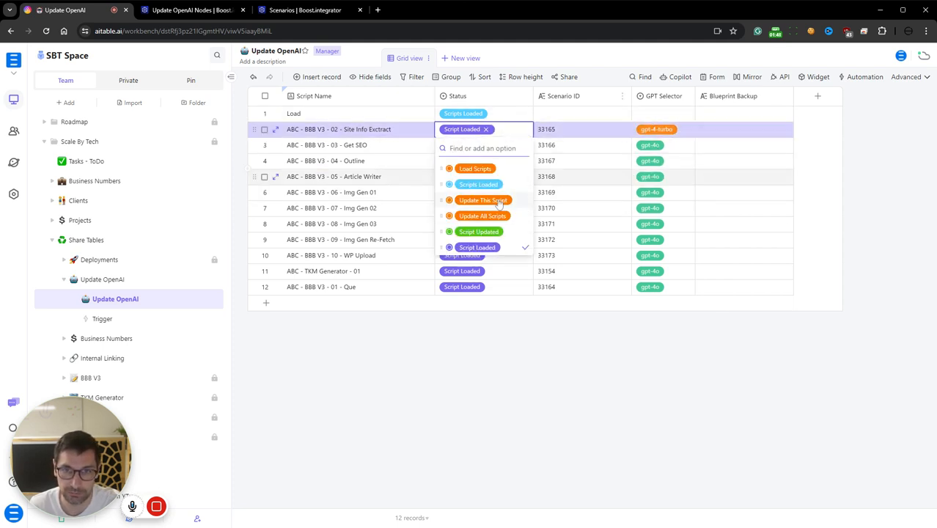
click(482, 199)
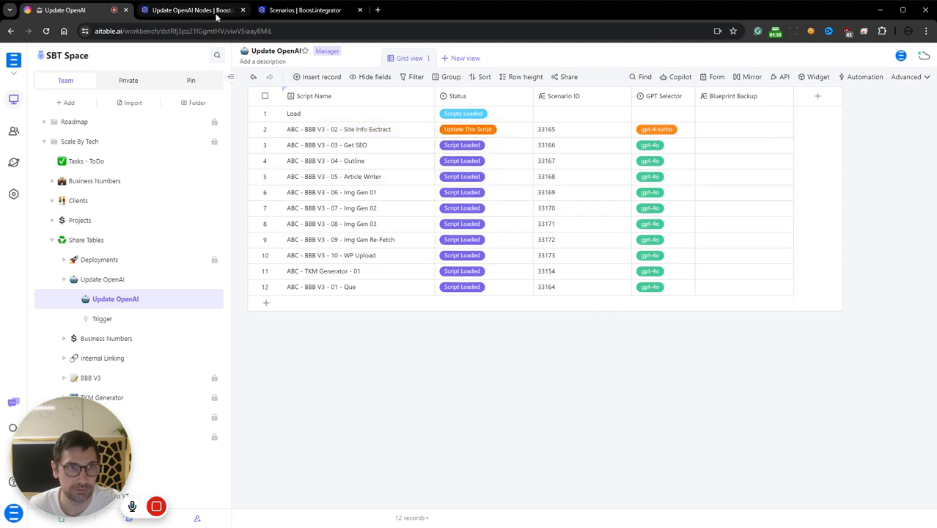
click(191, 9)
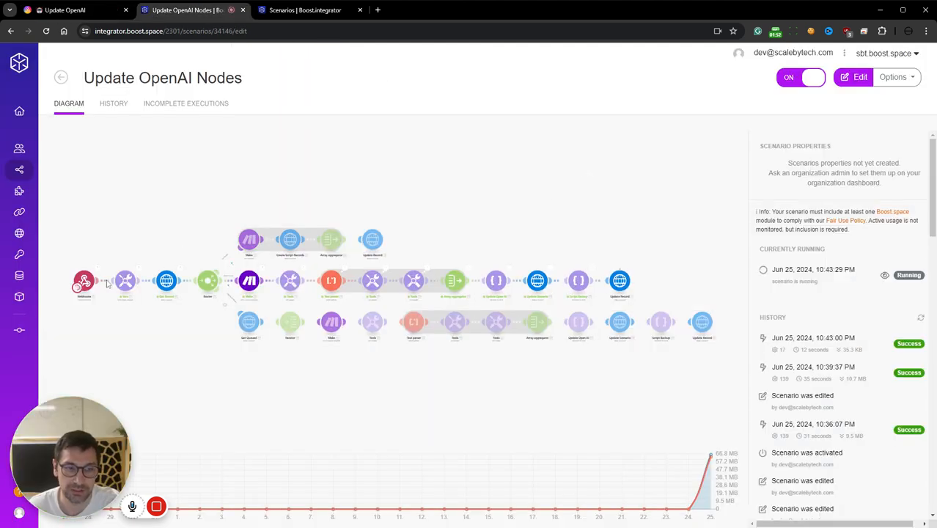
mouse_move(115, 270)
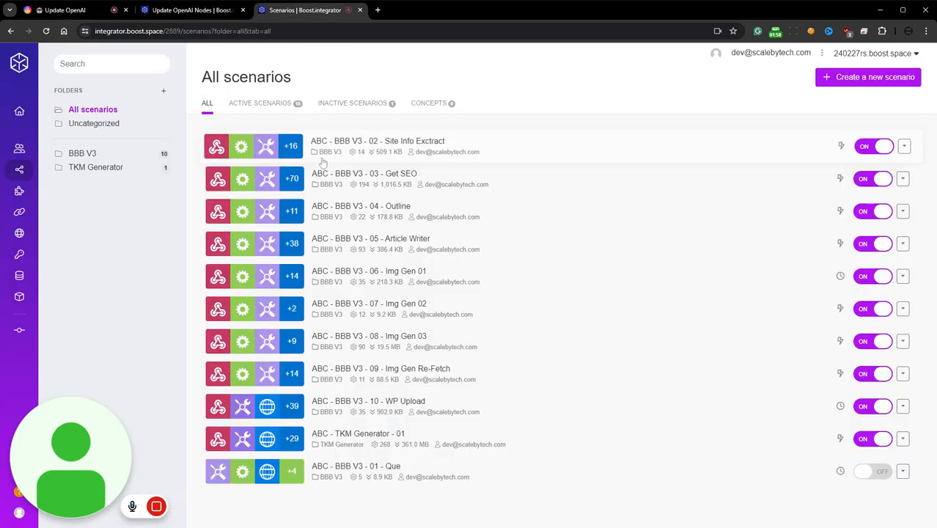
Verify Site Info Exctract's Create Avatar Map module now shows gpt-4-turbo, then go back to All scenarios.
click(377, 141)
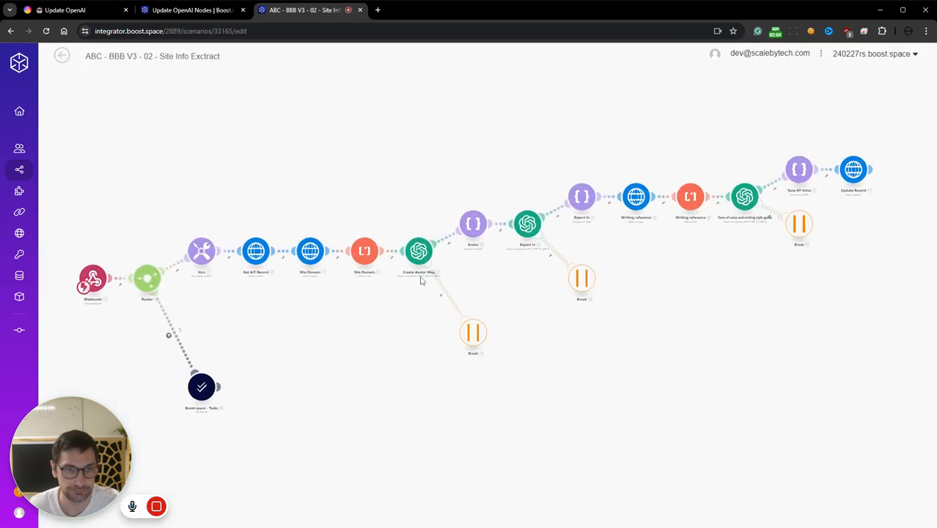
click(419, 251)
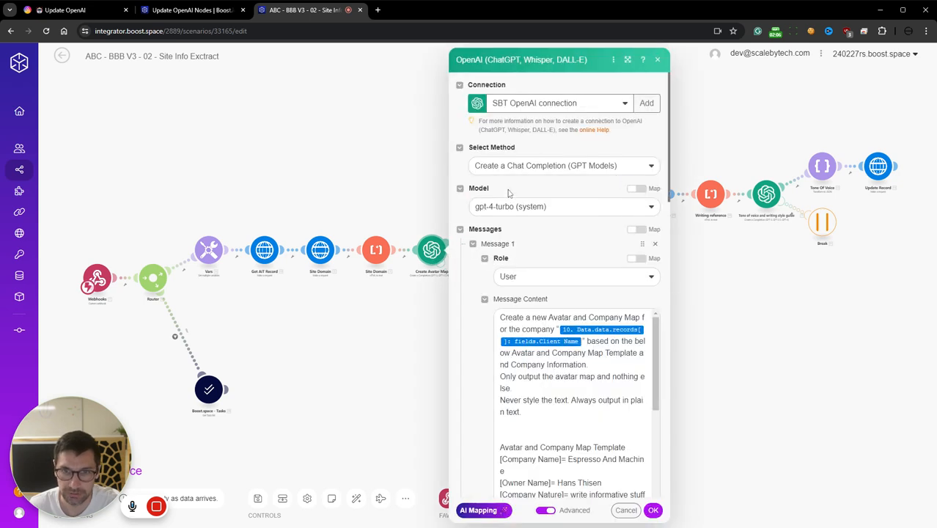
mouse_move(504, 214)
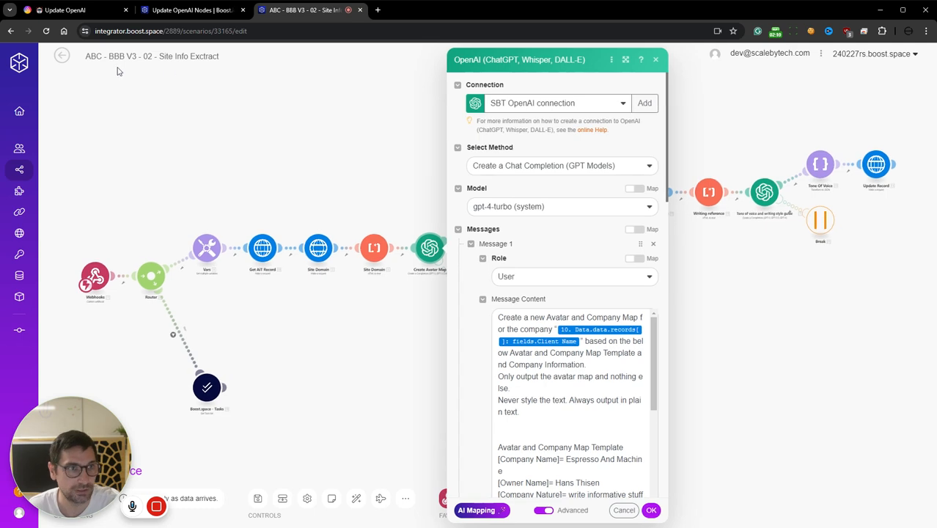
click(61, 56)
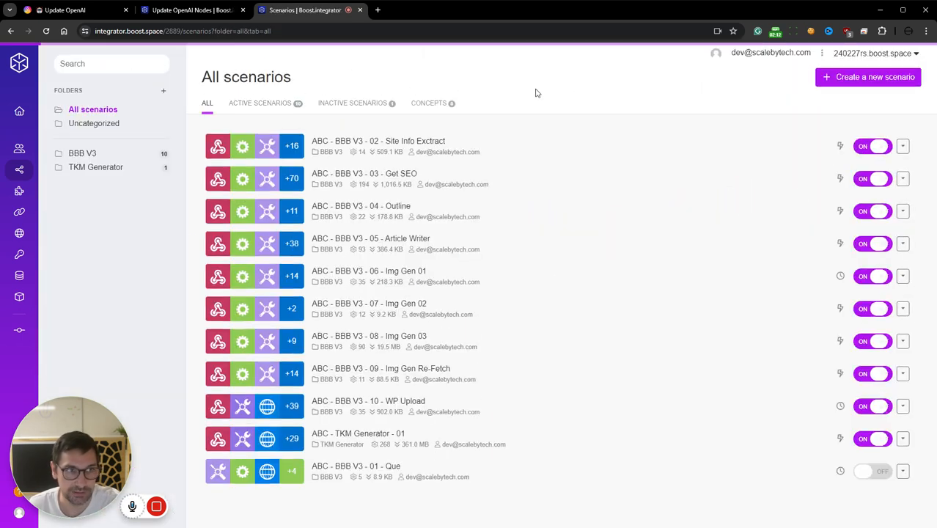
In Get SEO, check the Keyword Cluster and Competitor Selection Location 1 modules still use gpt-4o.
click(363, 173)
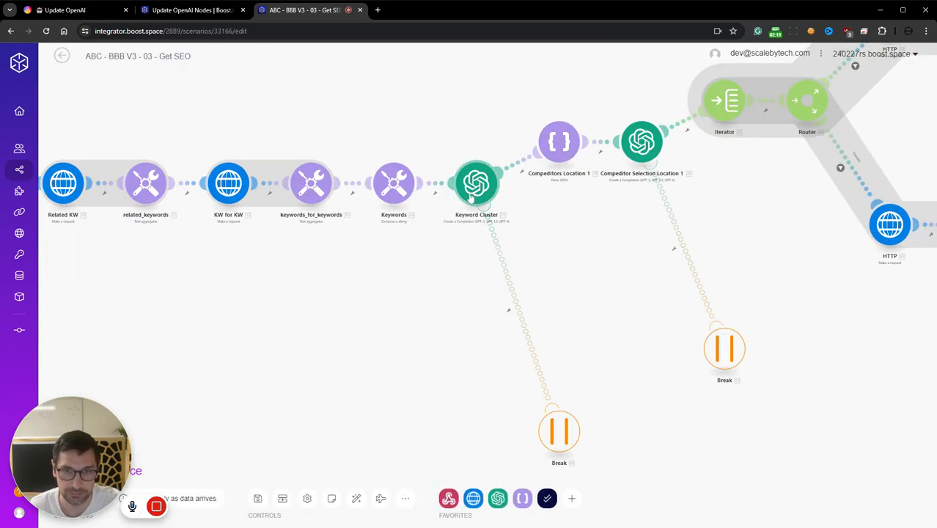
click(477, 184)
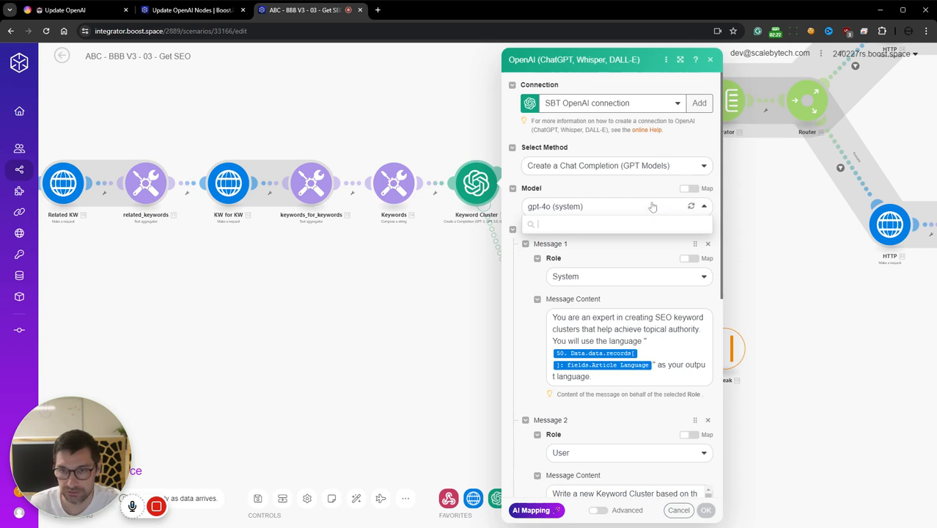
click(616, 206)
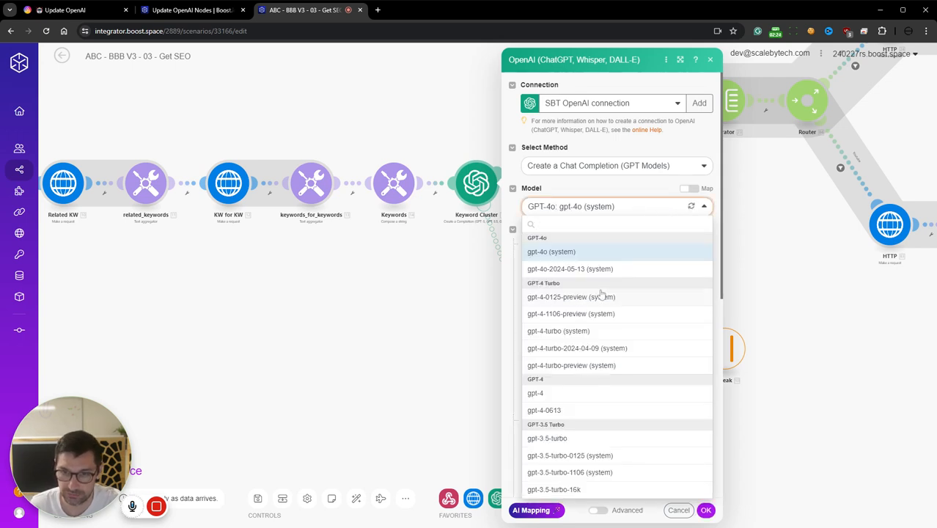
mouse_move(573, 336)
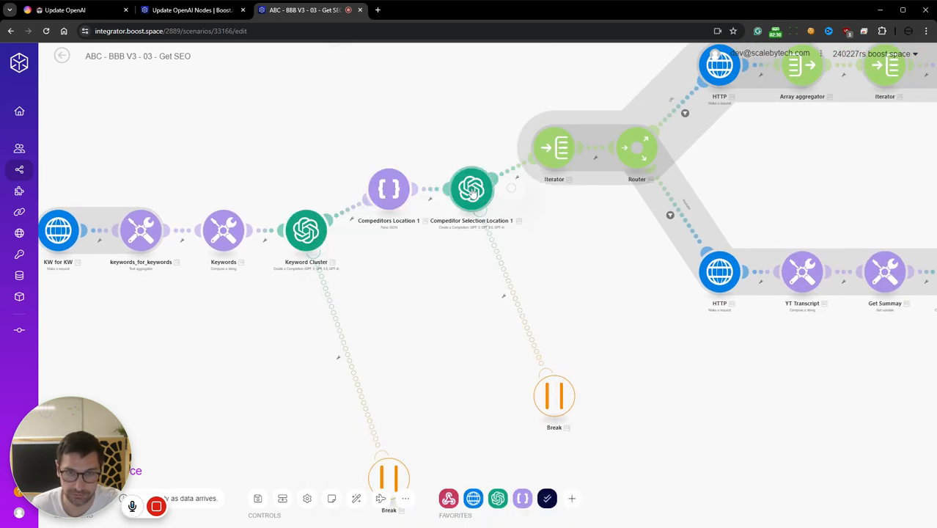
double_click(473, 189)
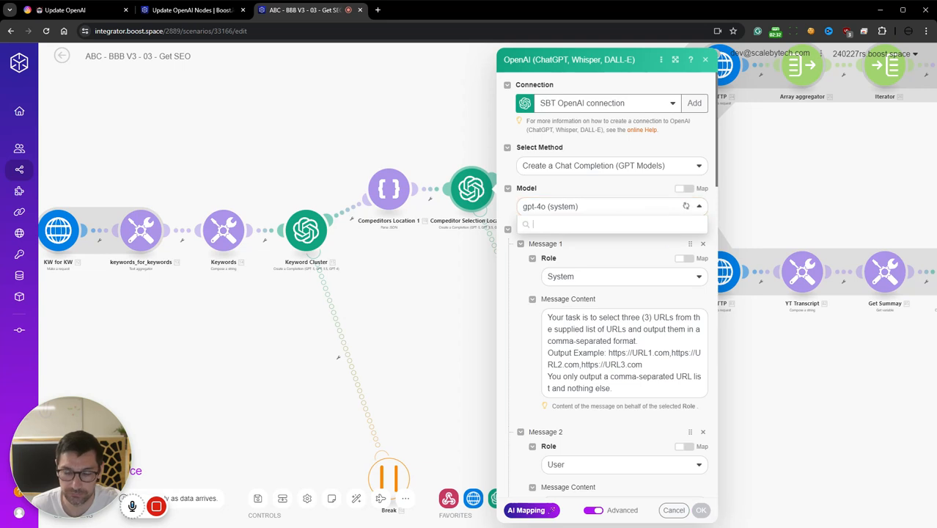
mouse_move(616, 242)
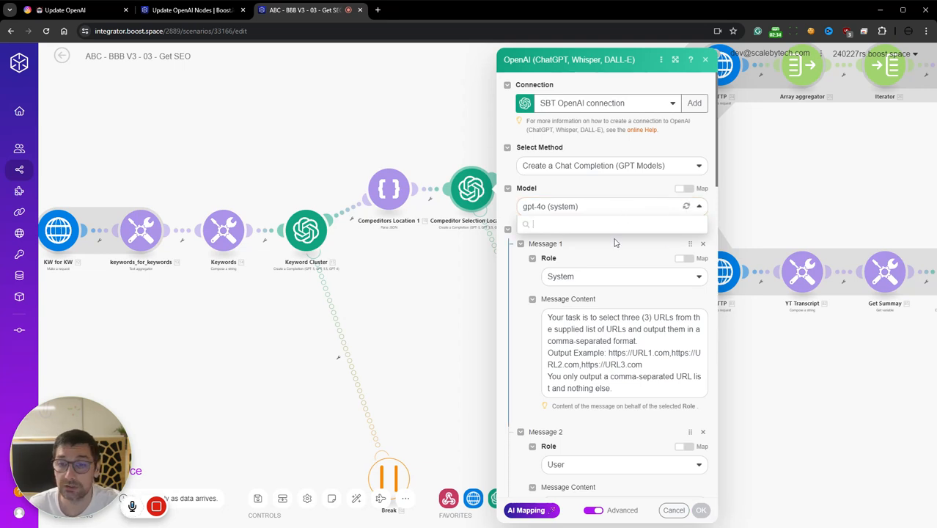
Close the module, save the scenario despite the transformer warning and leave the editor.
click(608, 205)
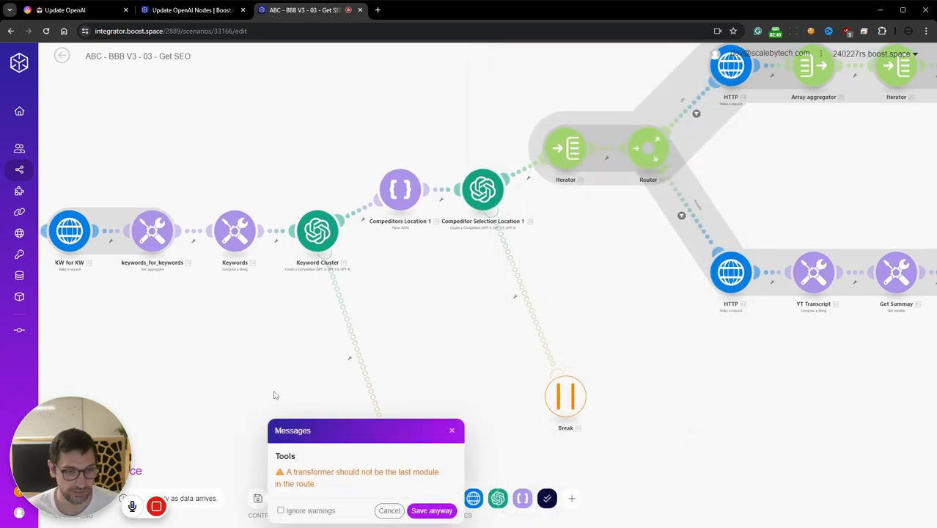
click(431, 510)
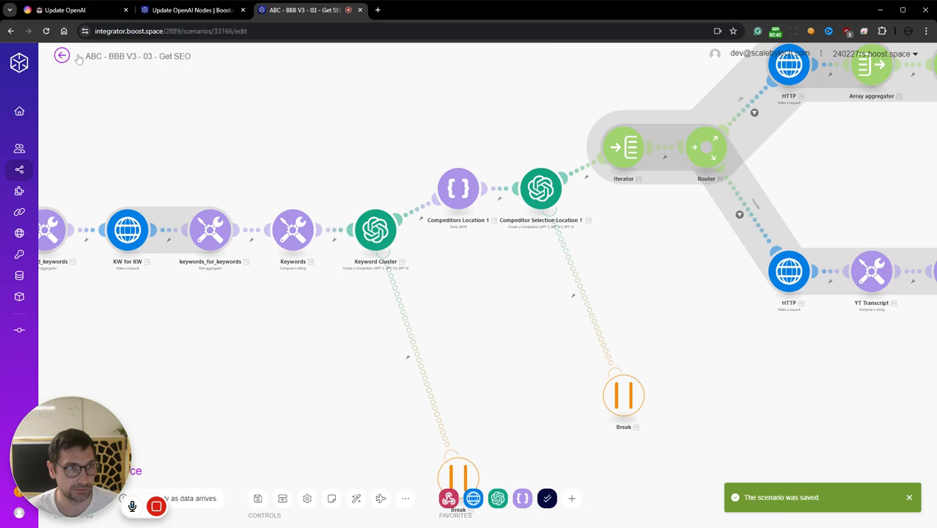
click(61, 55)
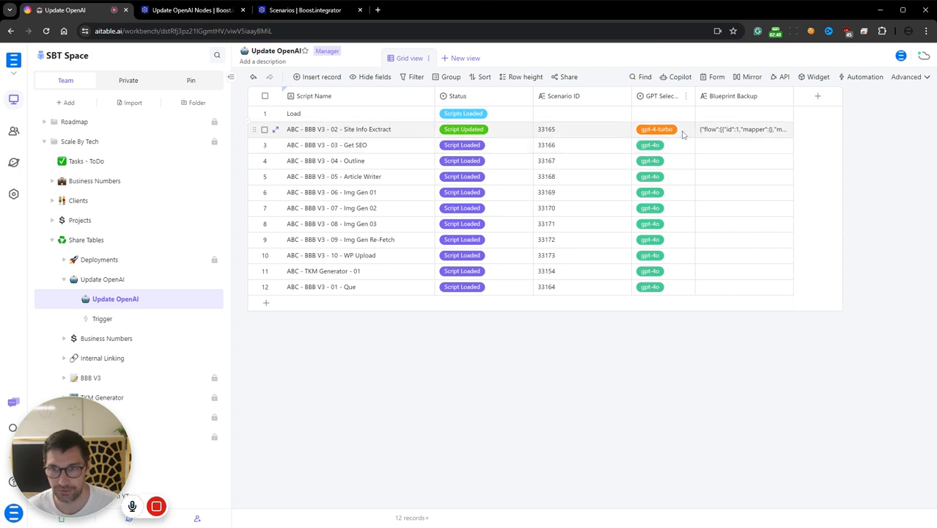
Set Site Info Extract's GPT Selector to gpt-4o and Status to Update All Scripts, then watch the flow.
click(658, 129)
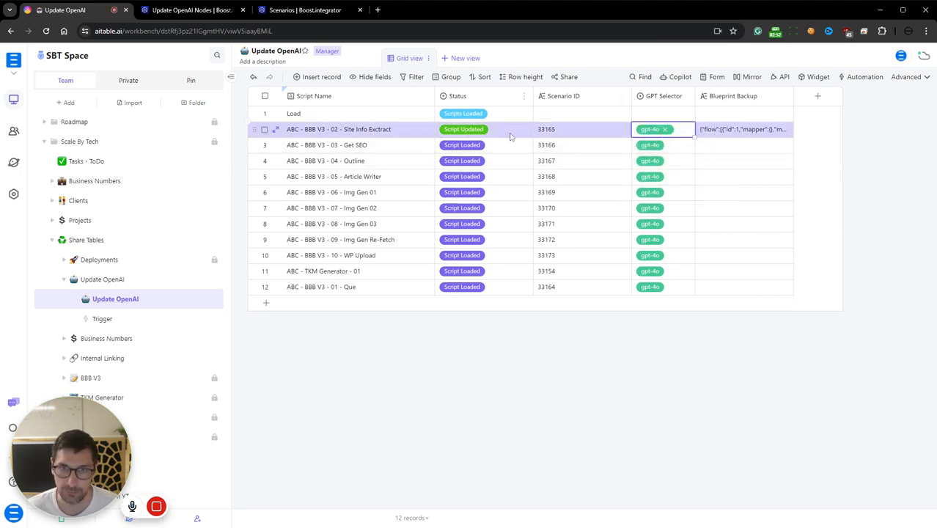
click(463, 129)
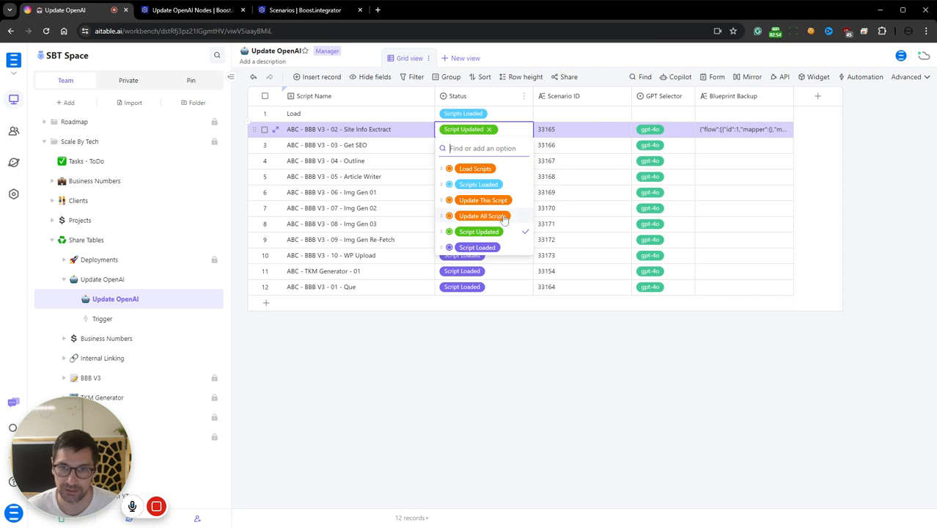
mouse_move(504, 220)
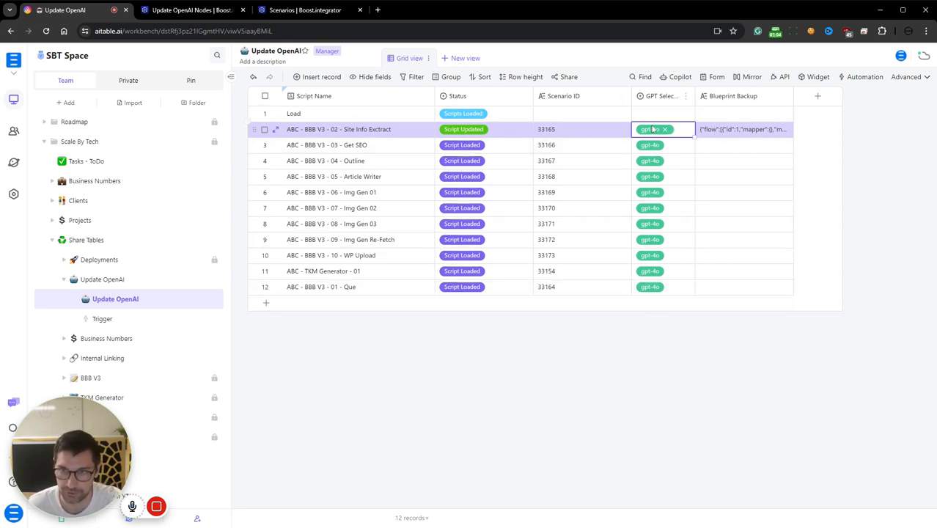
click(484, 129)
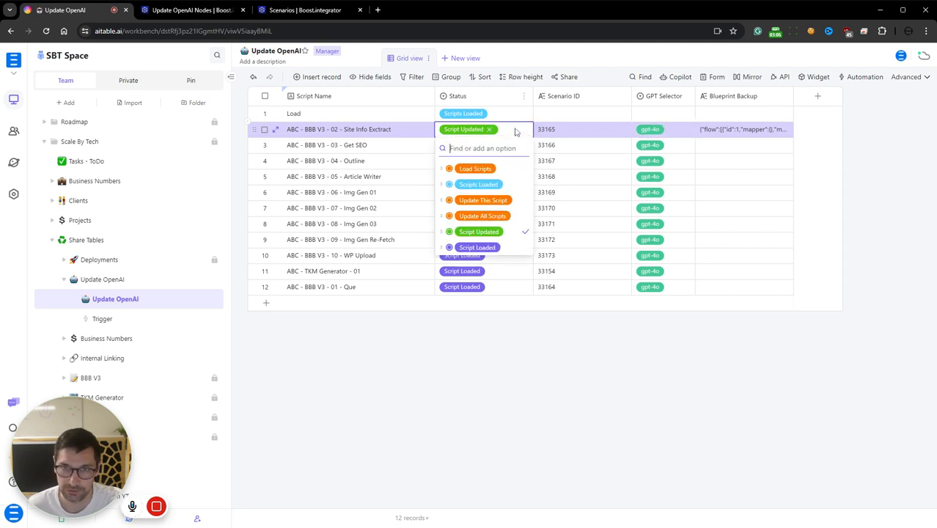
click(482, 216)
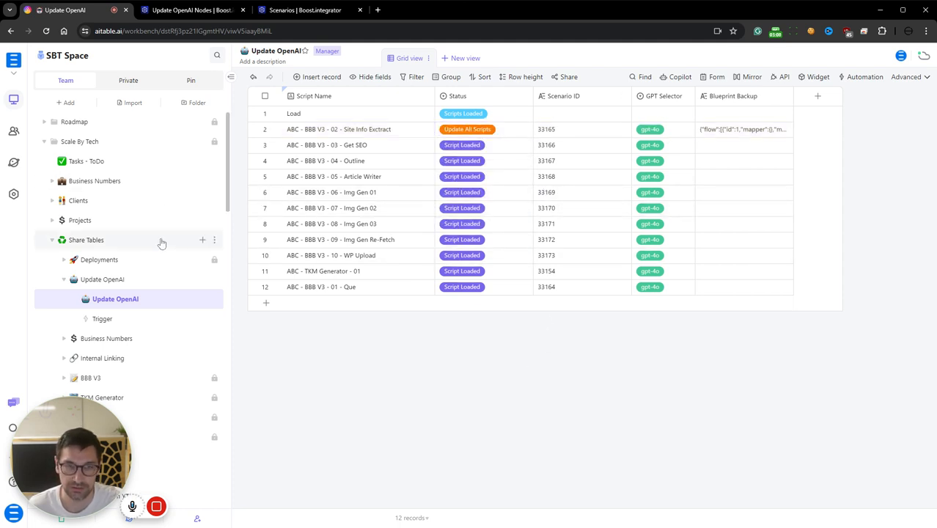
click(191, 9)
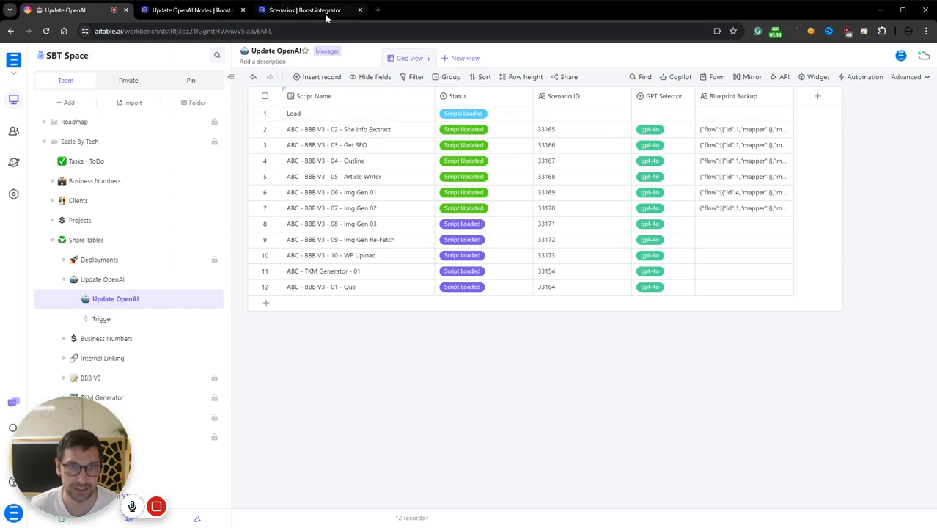
click(305, 9)
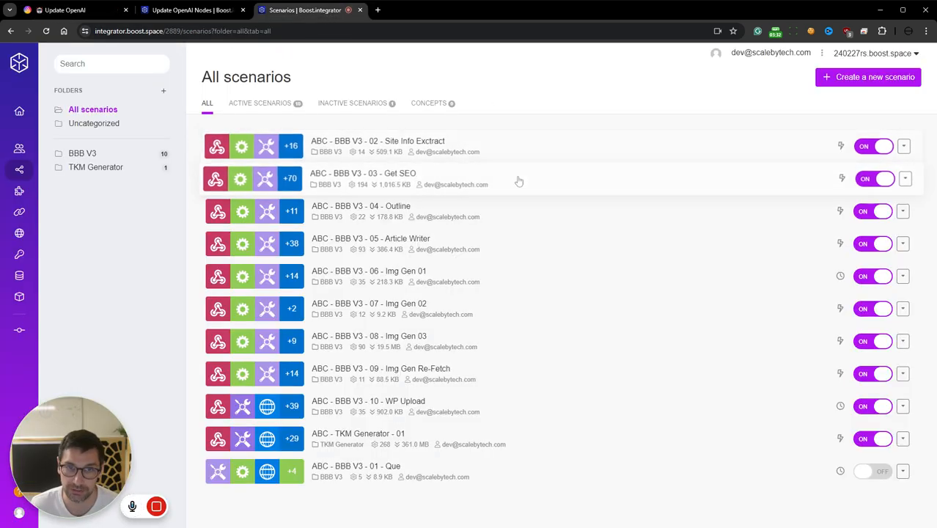
click(363, 173)
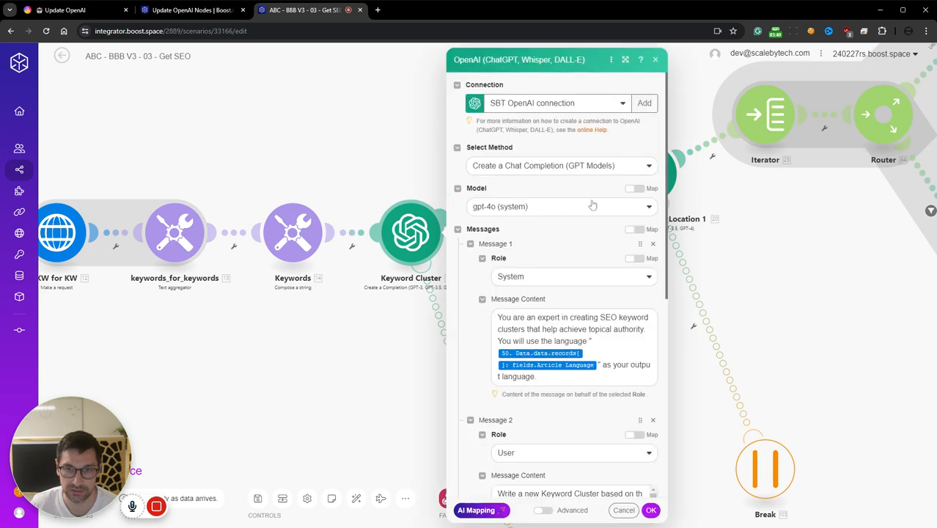
click(622, 510)
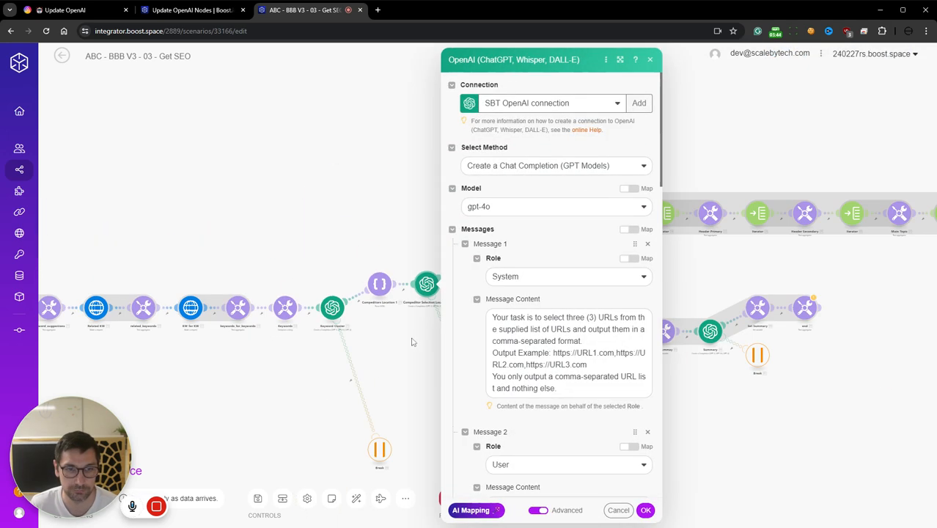
click(646, 511)
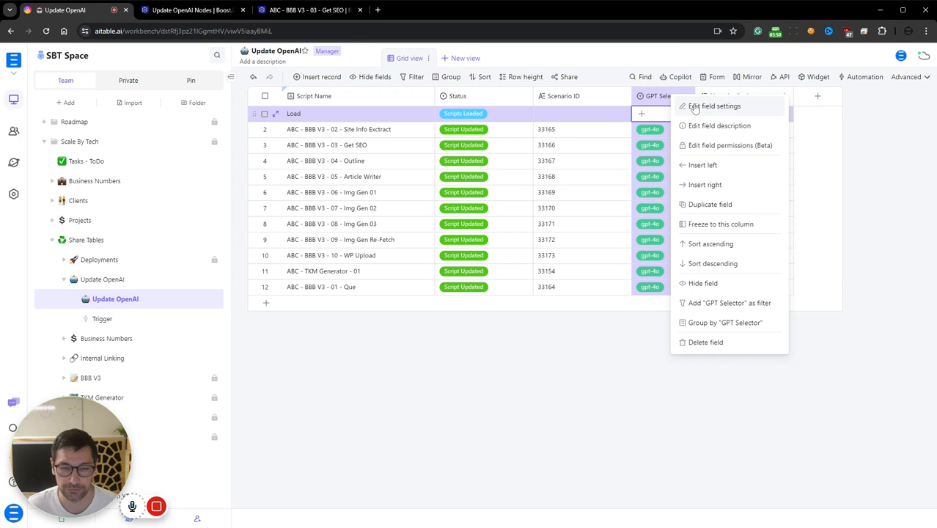
Add a new 'gpt' model option to the GPT Selector field and save the field settings.
click(714, 106)
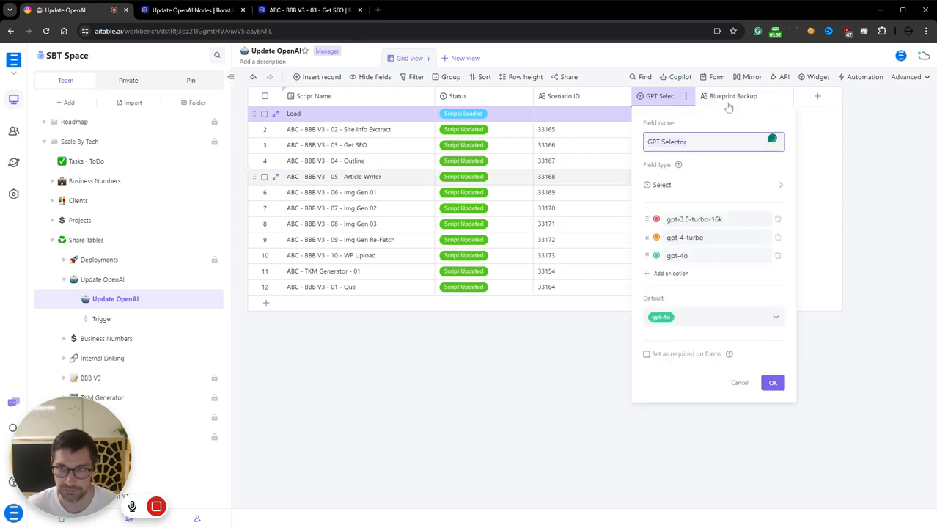
click(670, 273)
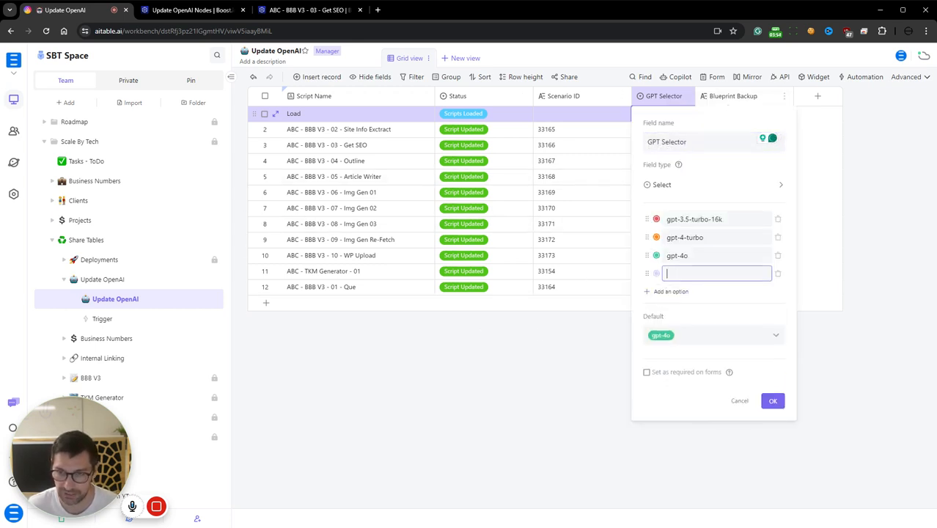
text(gpt-5)
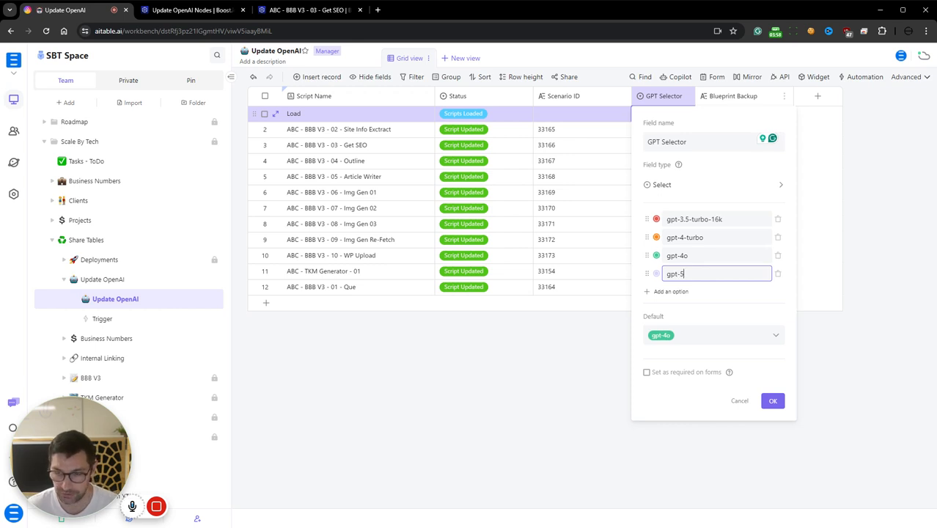
click(771, 400)
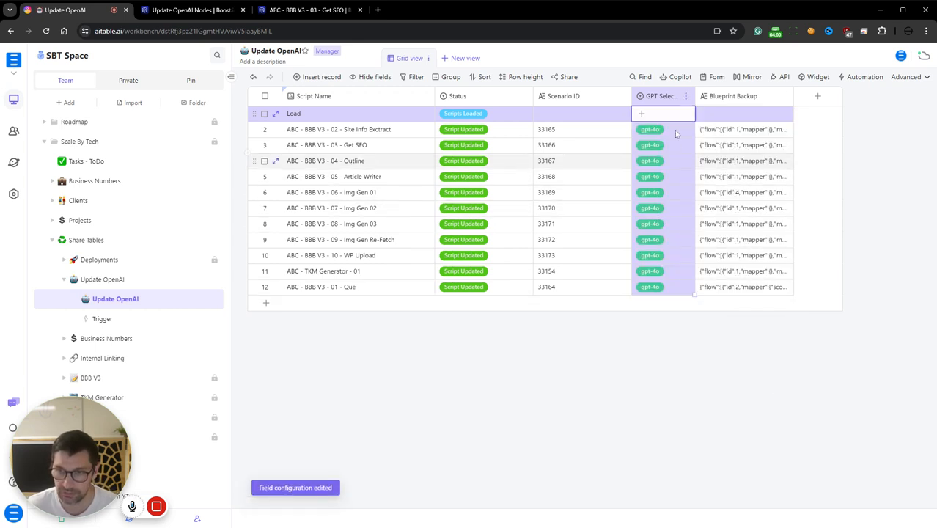
Check row 2's GPT Selector choices, then switch to the Boost.space scenarios tab.
click(663, 129)
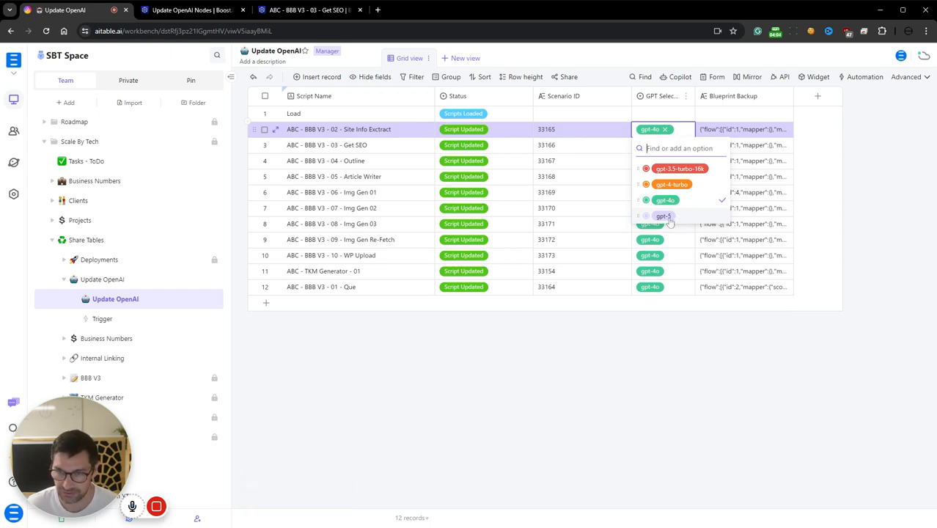
click(303, 8)
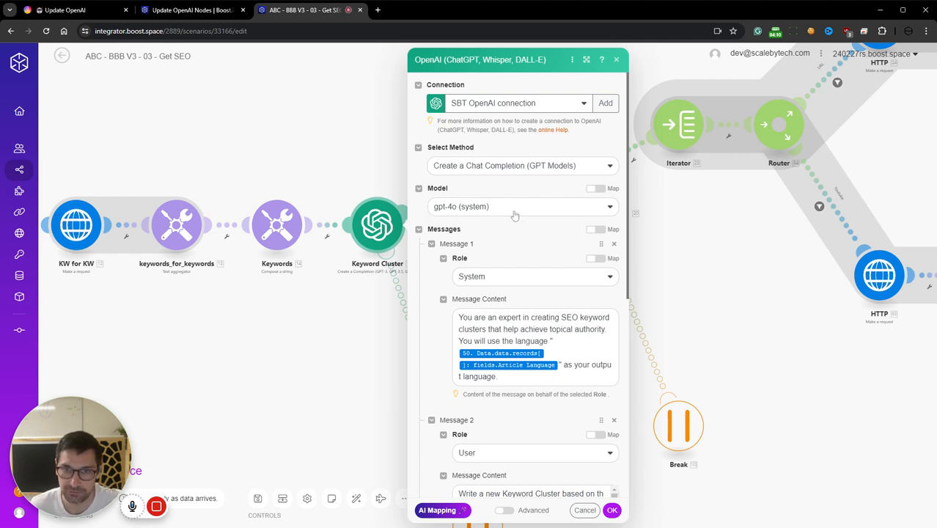
mouse_move(563, 214)
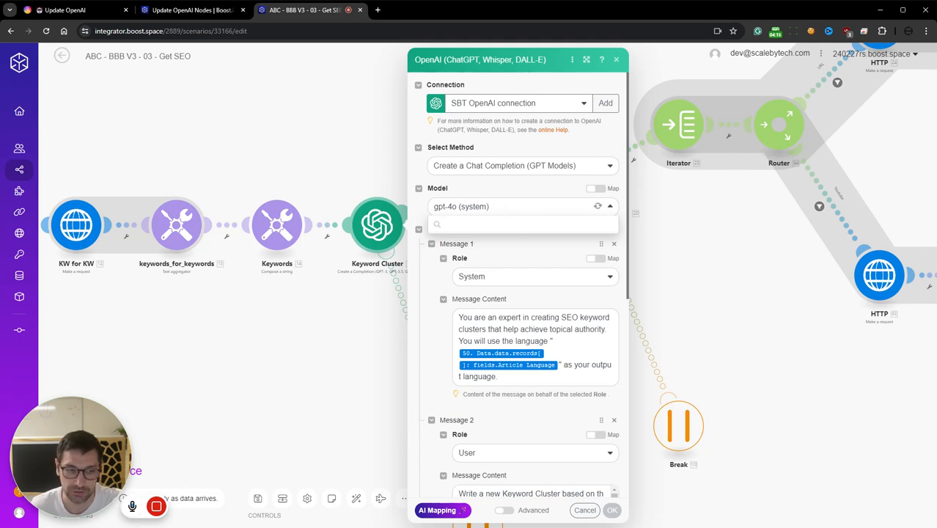
Review Get SEO's Keyword Cluster model list and keep gpt-4o.
click(522, 206)
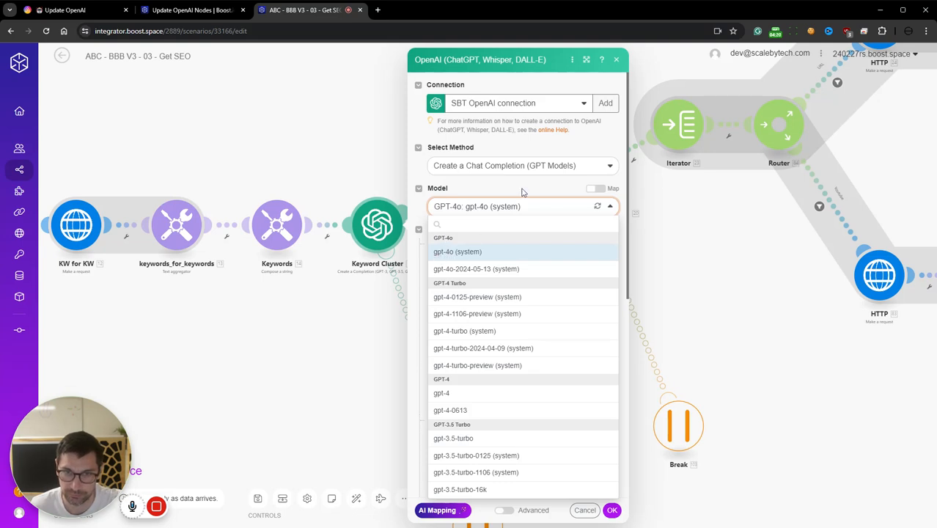
click(458, 252)
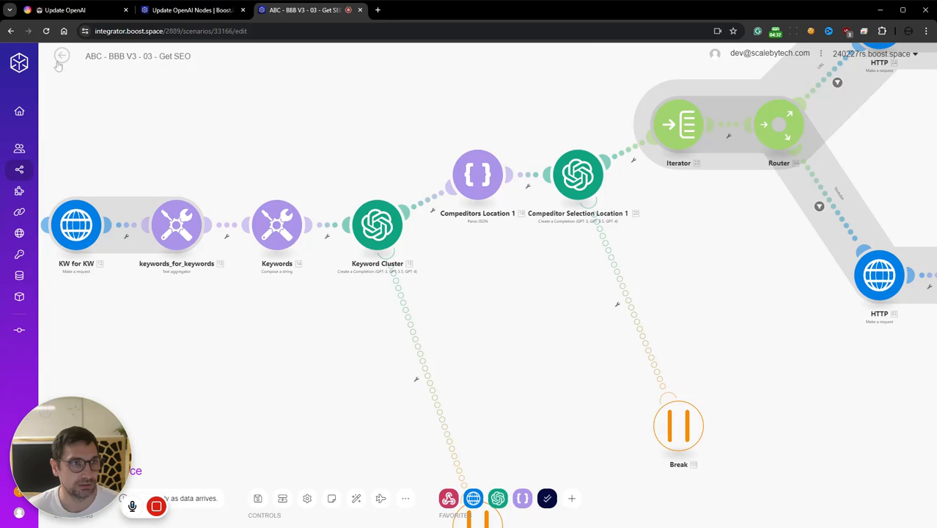
Back in Airtable, review the GPT Selector field options with gpt-4o as default and close the settings.
click(190, 9)
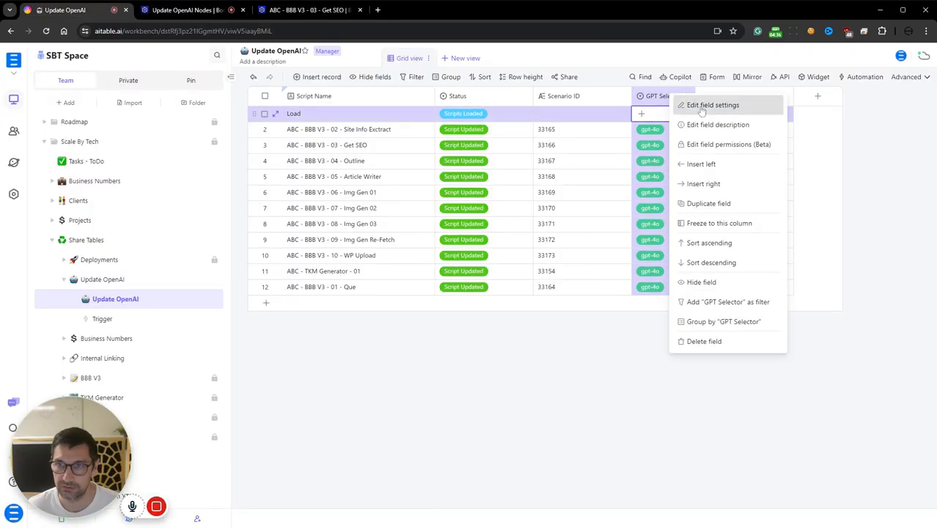
click(713, 106)
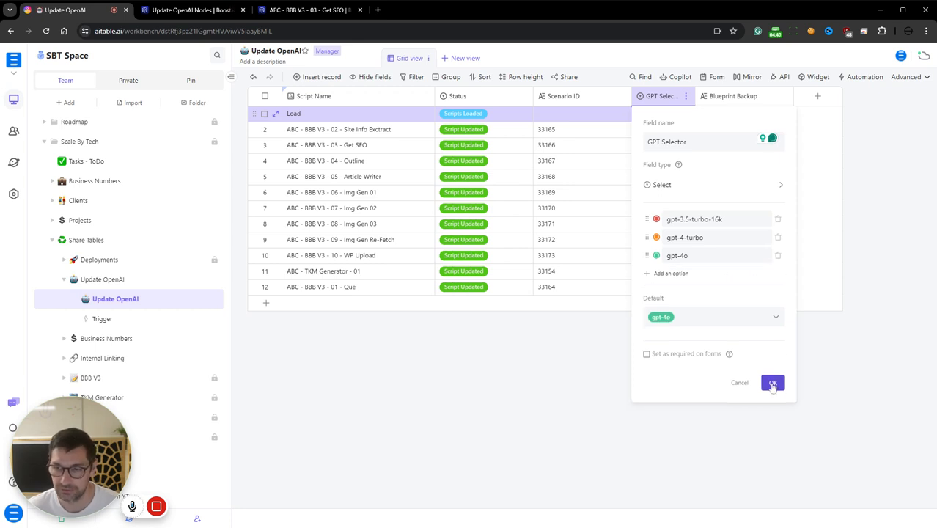
click(694, 219)
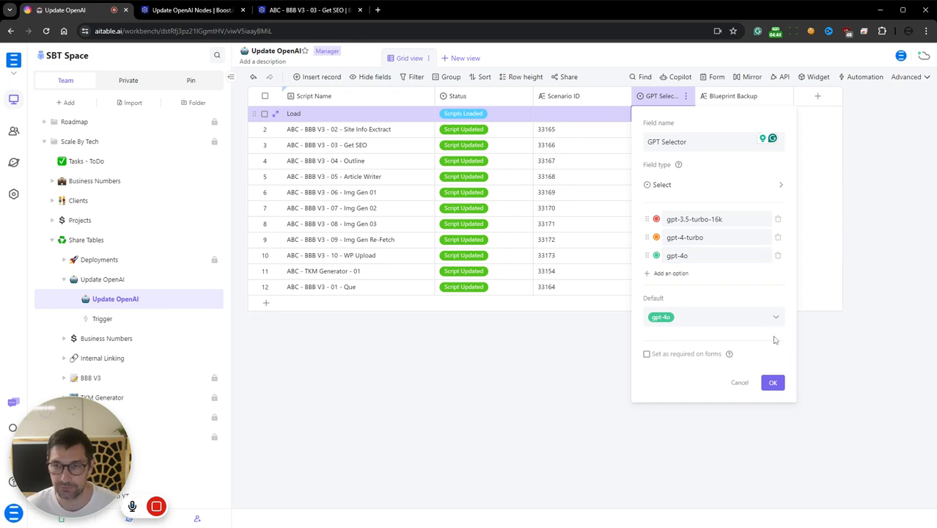
click(772, 381)
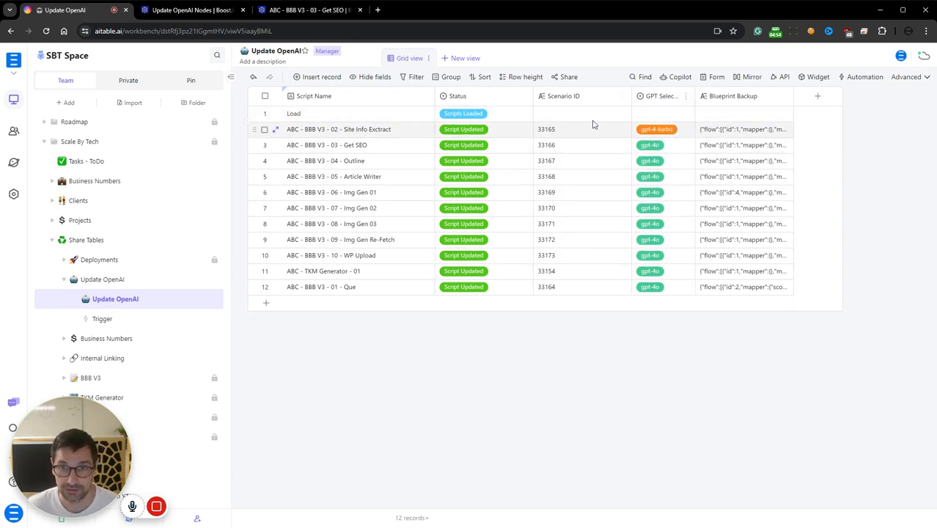
Set the Site Info Extract row's Status to Update All Scripts so the Update OpenAI Nodes scenario runs.
click(464, 129)
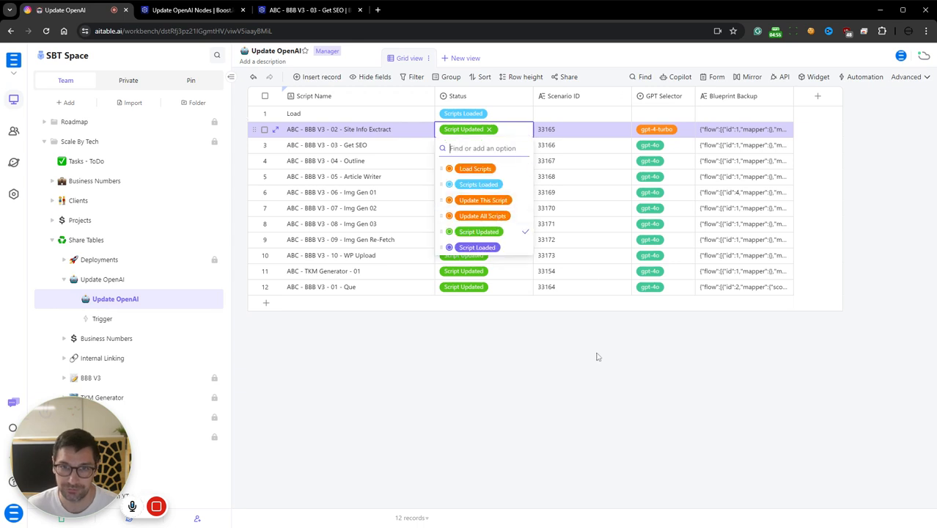
click(484, 145)
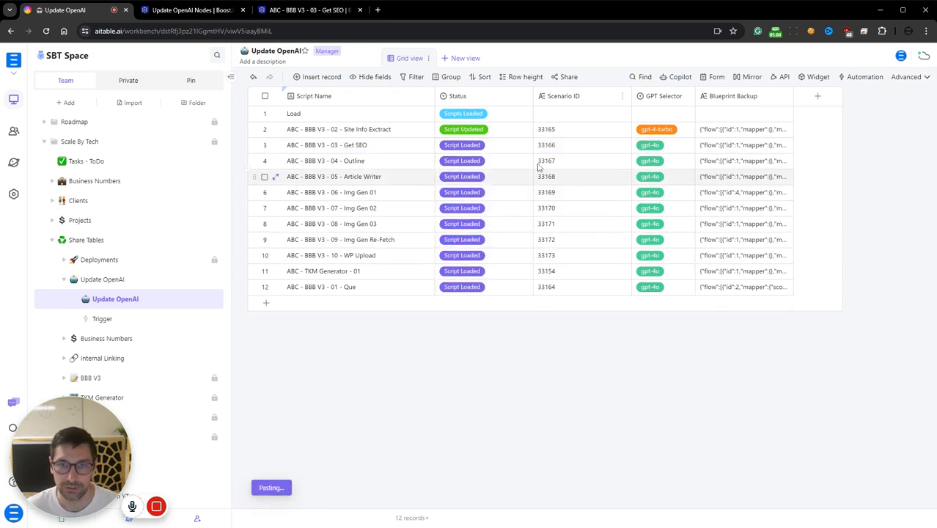
click(484, 129)
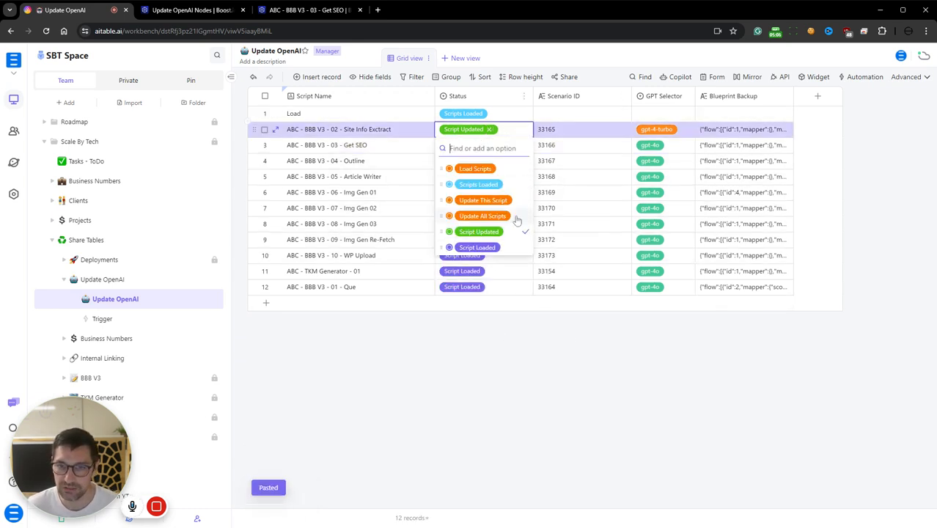
click(483, 216)
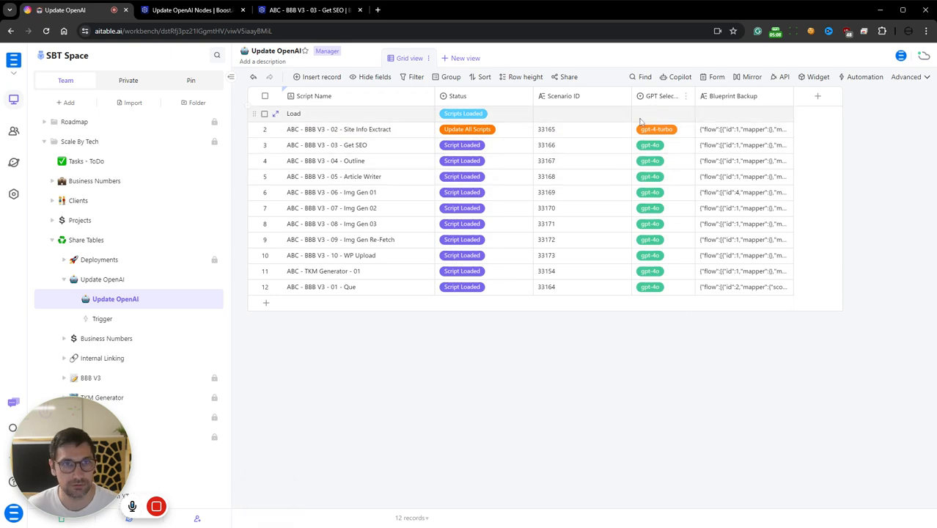
click(300, 9)
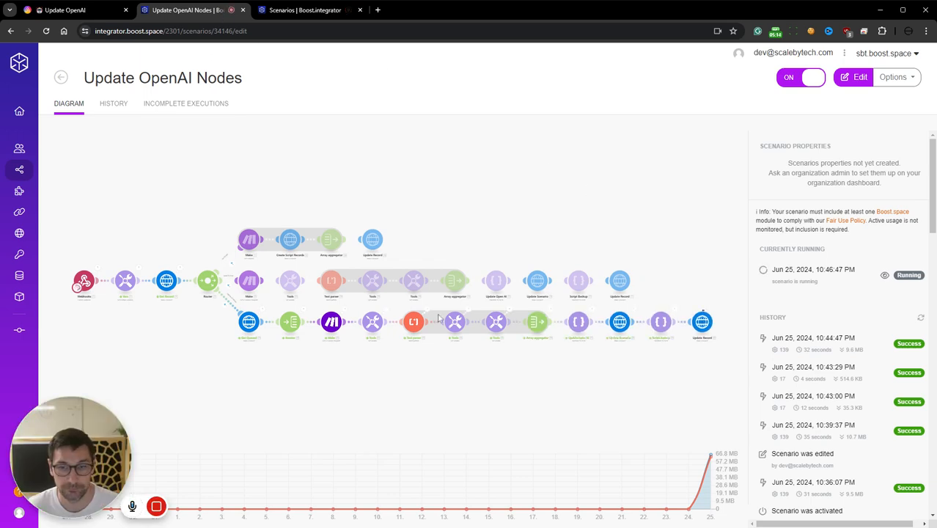
Check Airtable shows Script Updated with gpt-4-turbo and review the Update OpenAI Nodes run log.
click(74, 9)
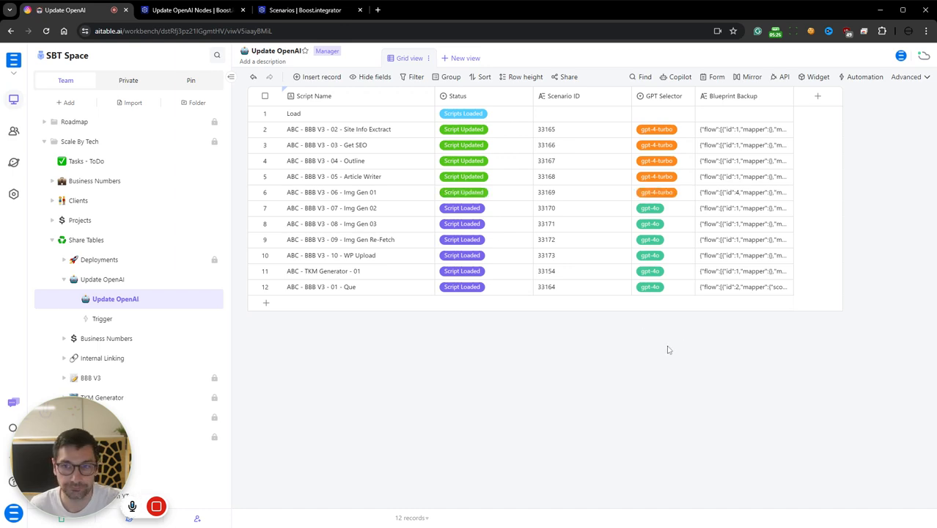
click(301, 8)
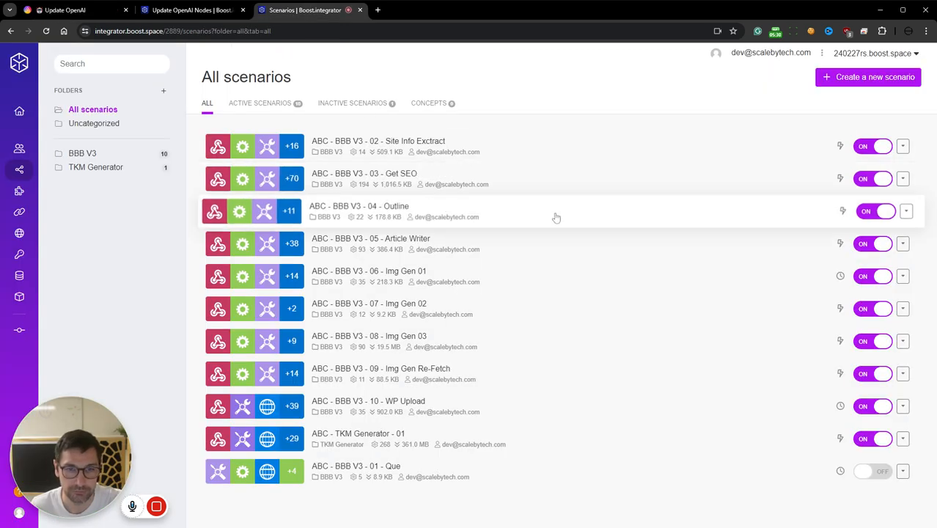
click(360, 212)
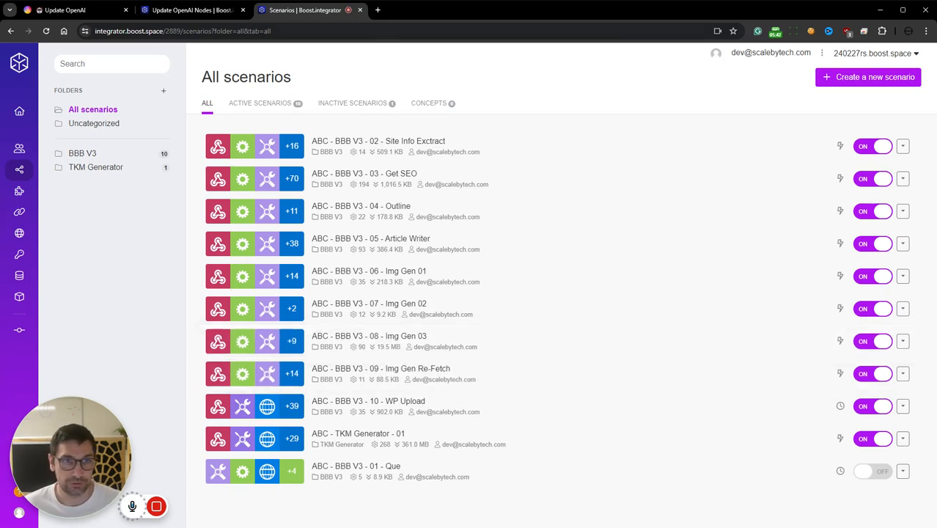
click(184, 9)
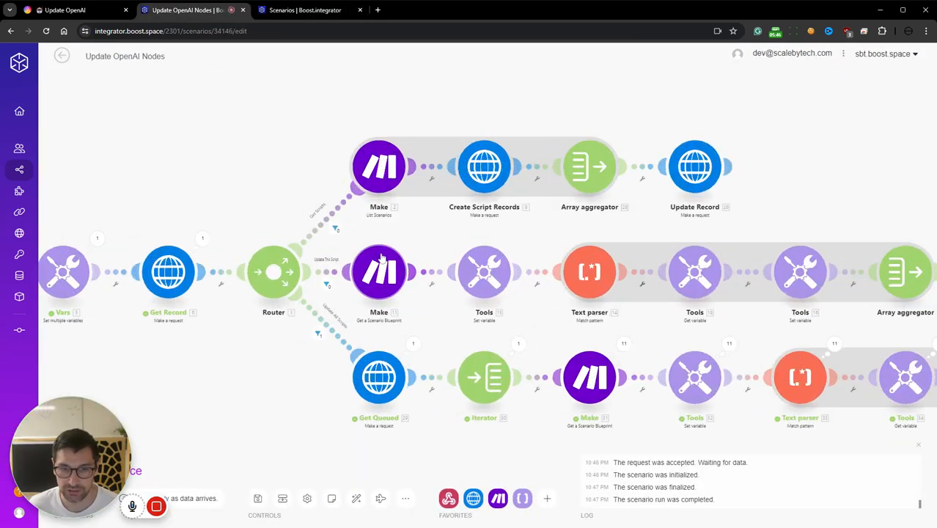
click(379, 164)
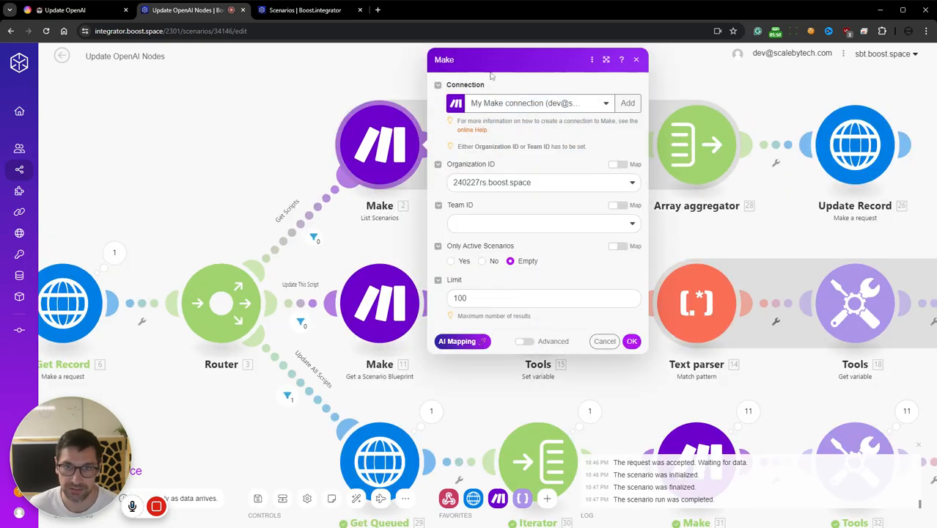
click(637, 58)
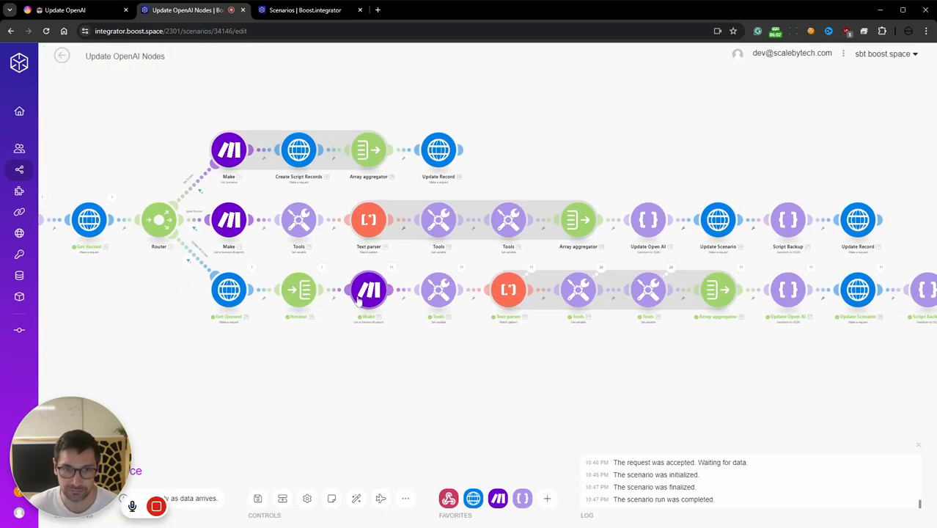
click(370, 289)
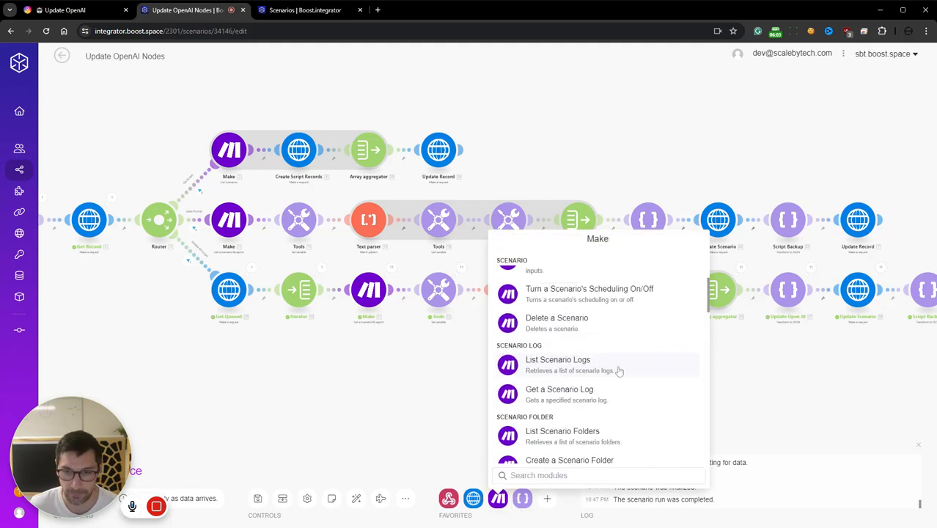
text(update)
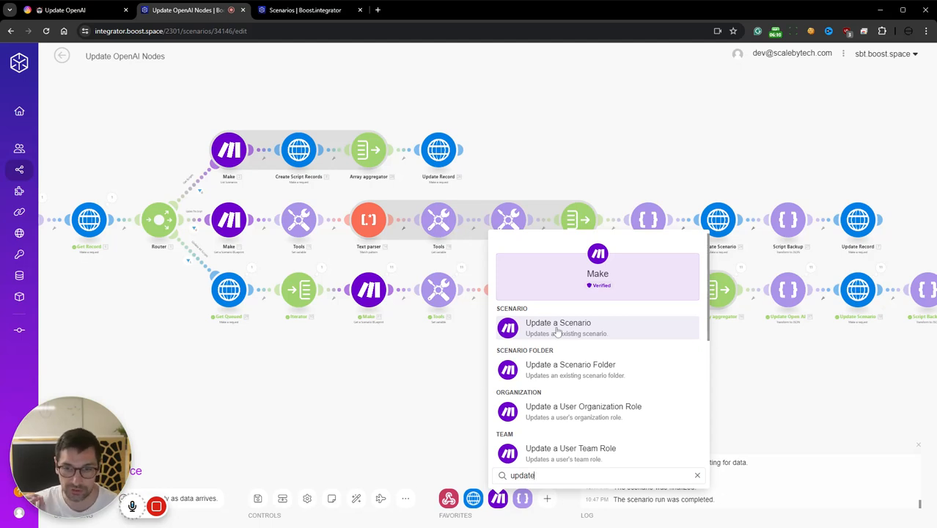
mouse_move(562, 332)
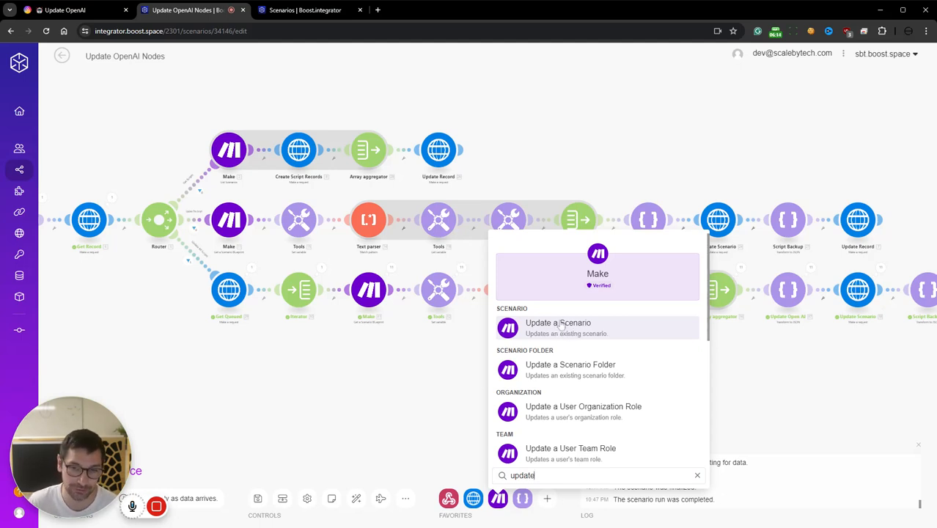
mouse_move(366, 267)
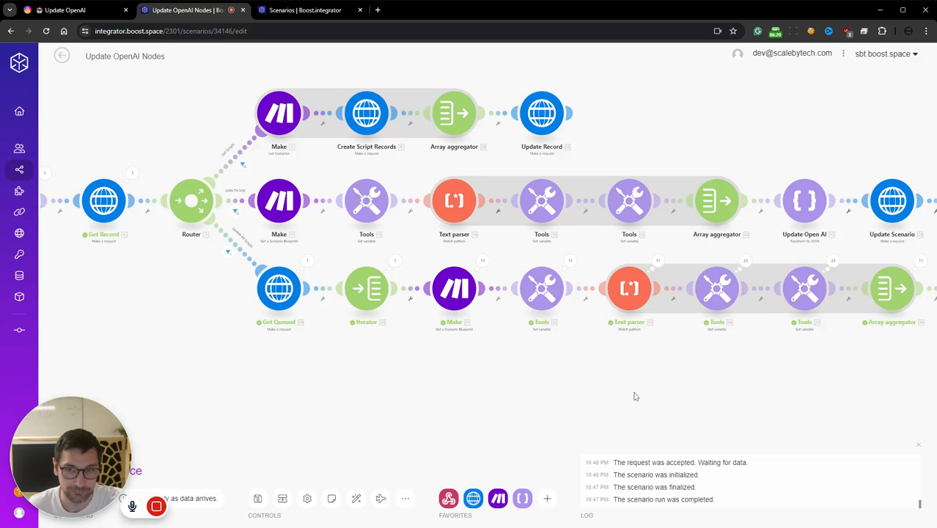
scroll(down, 3)
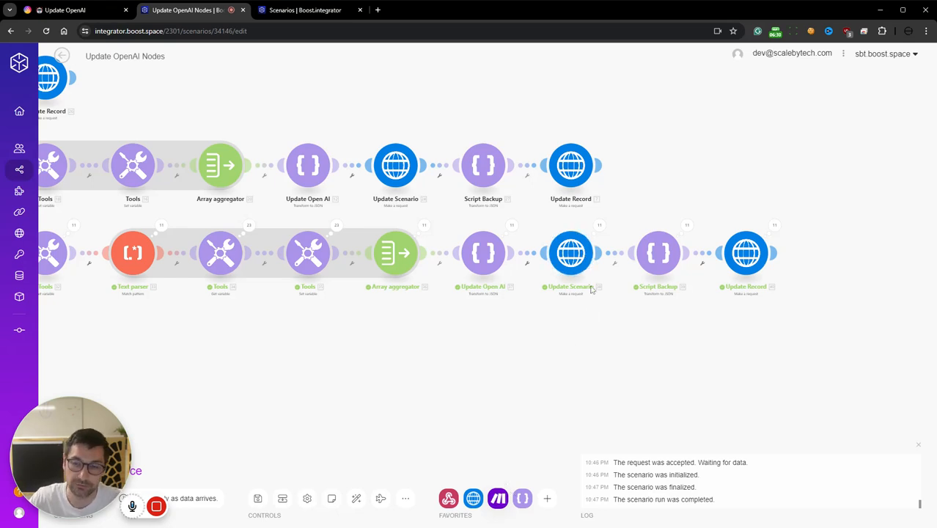
mouse_move(613, 309)
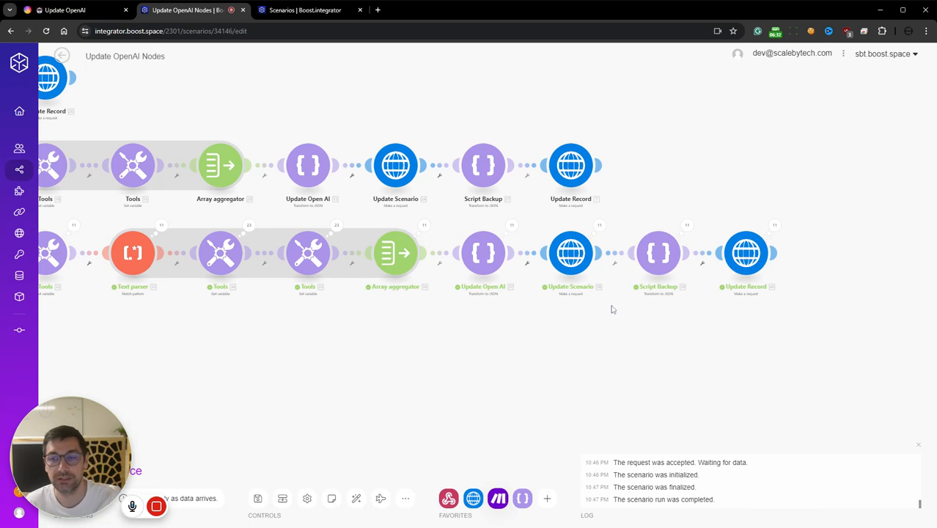